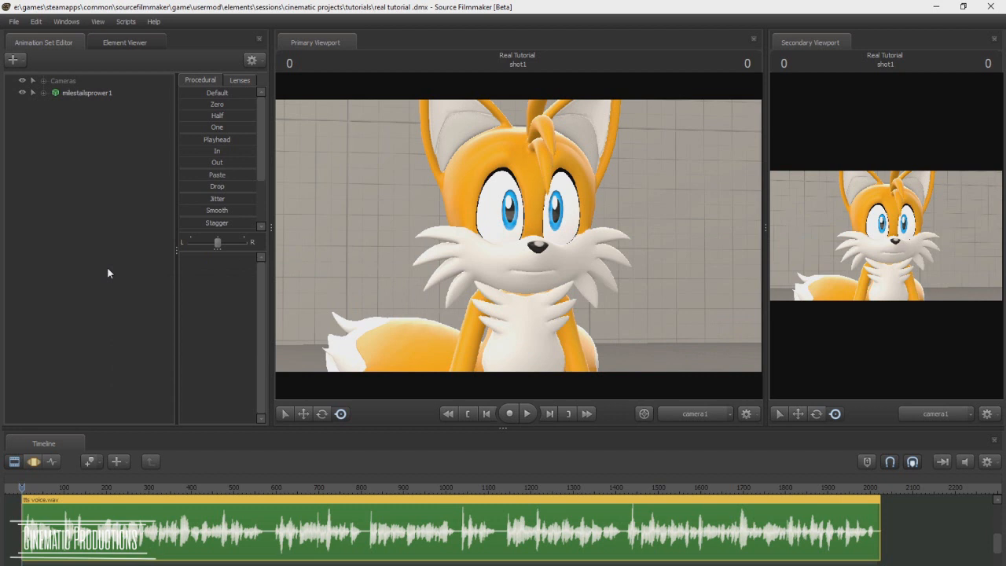
mouse_move(101, 290)
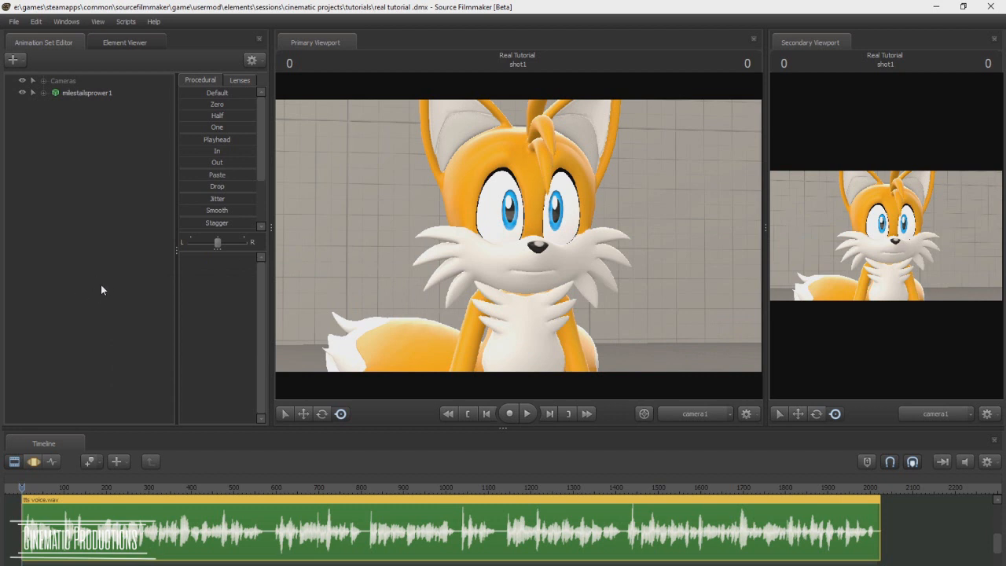
mouse_move(110, 285)
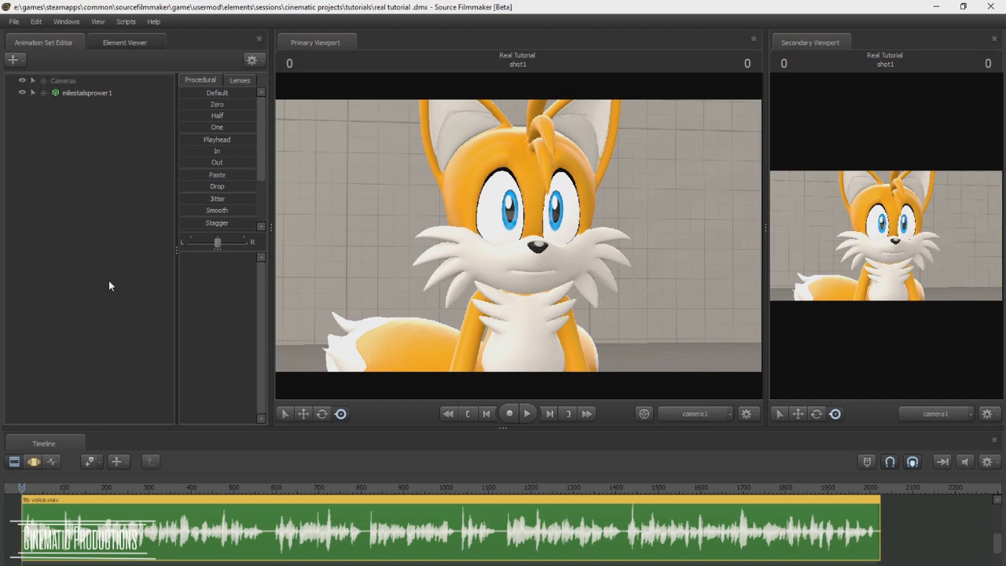
mouse_move(64, 313)
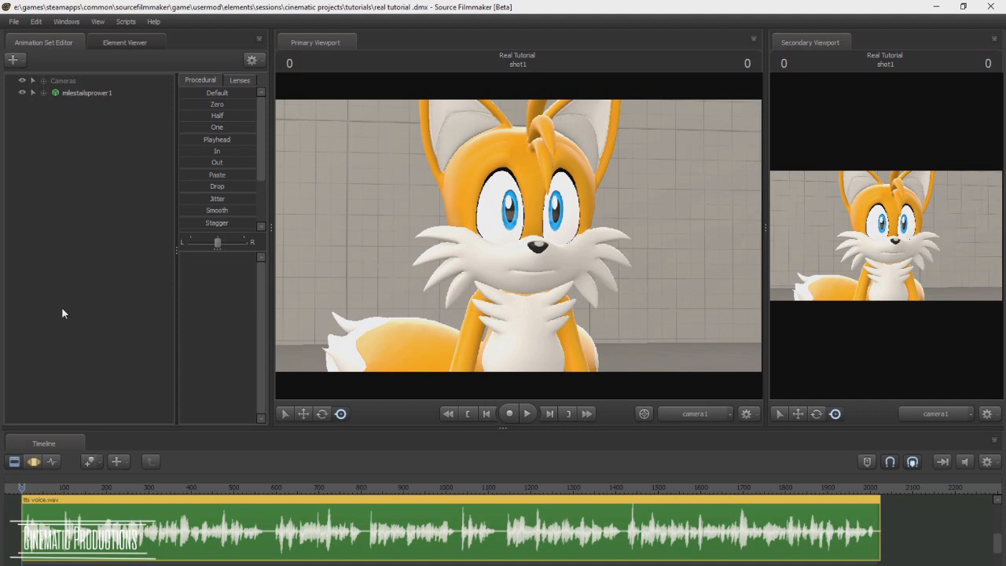
mouse_move(85, 308)
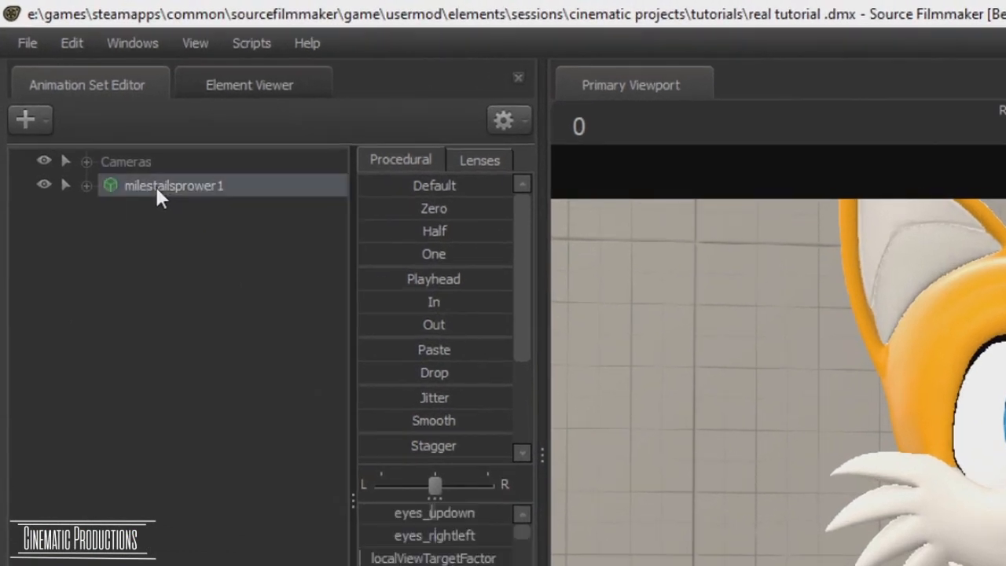
Show milestailsprower1's AnimationSet in the Element Viewer and inspect the empty presetGroups entry.
right_click(173, 185)
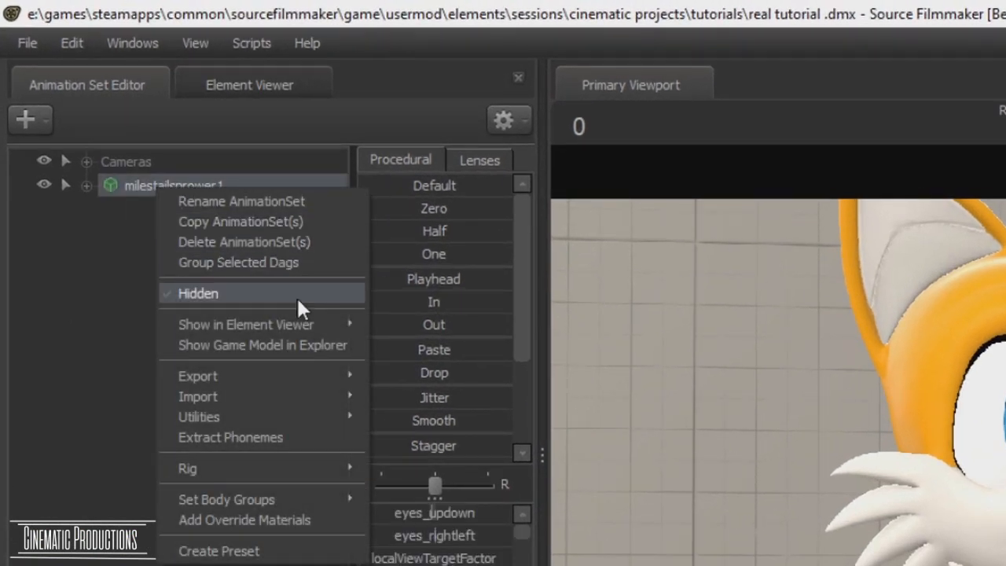
mouse_move(246, 324)
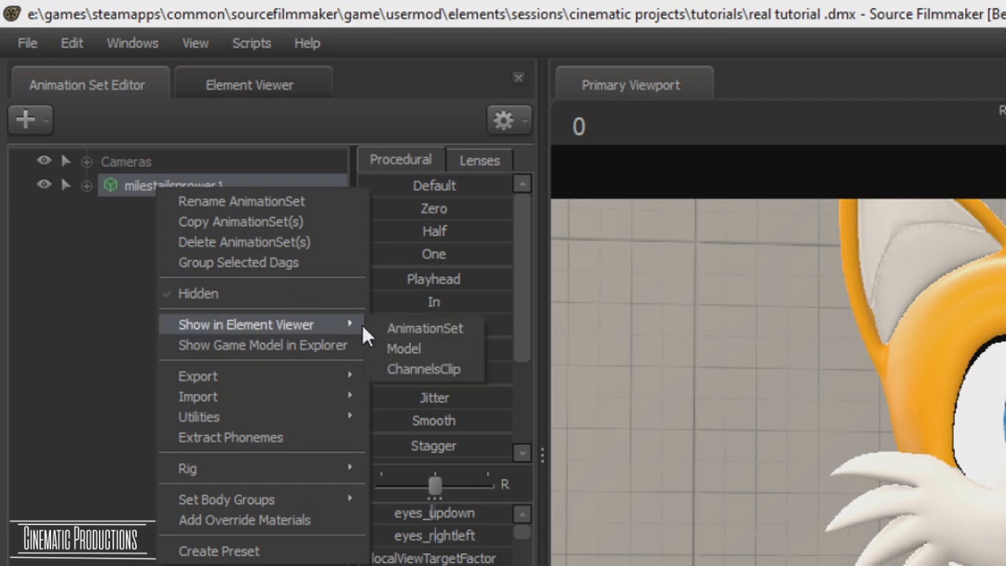
mouse_move(424, 327)
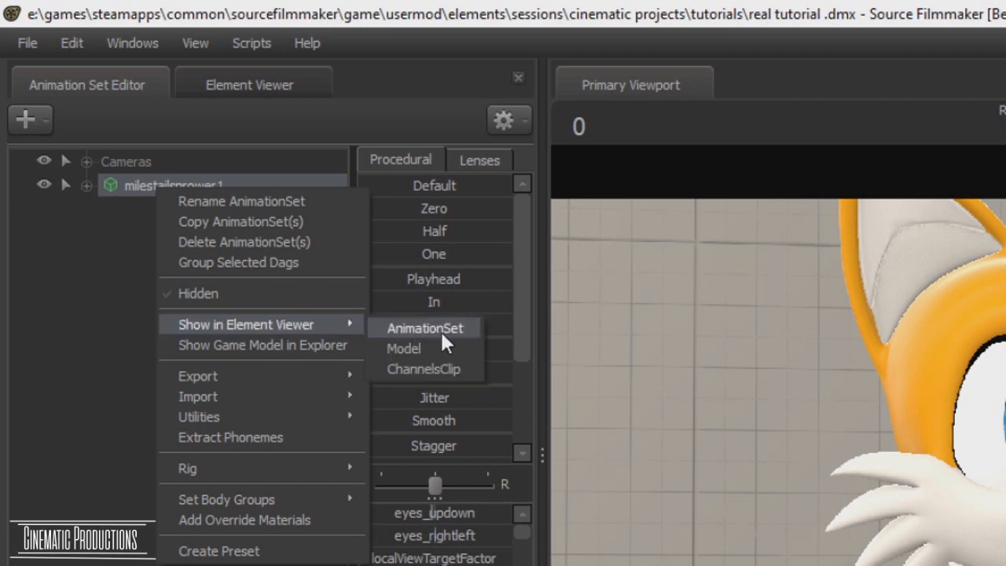
left_click(424, 328)
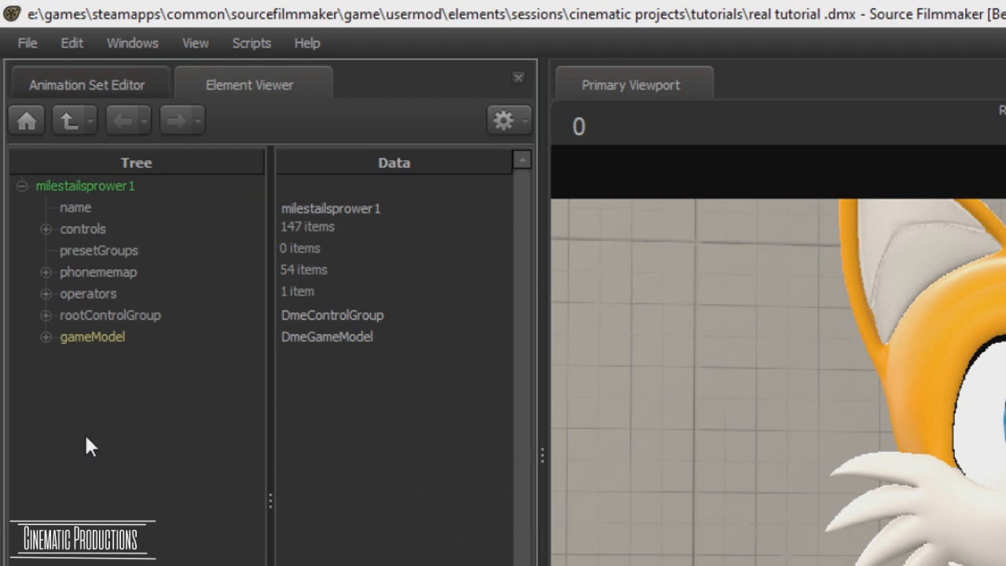
left_click(98, 250)
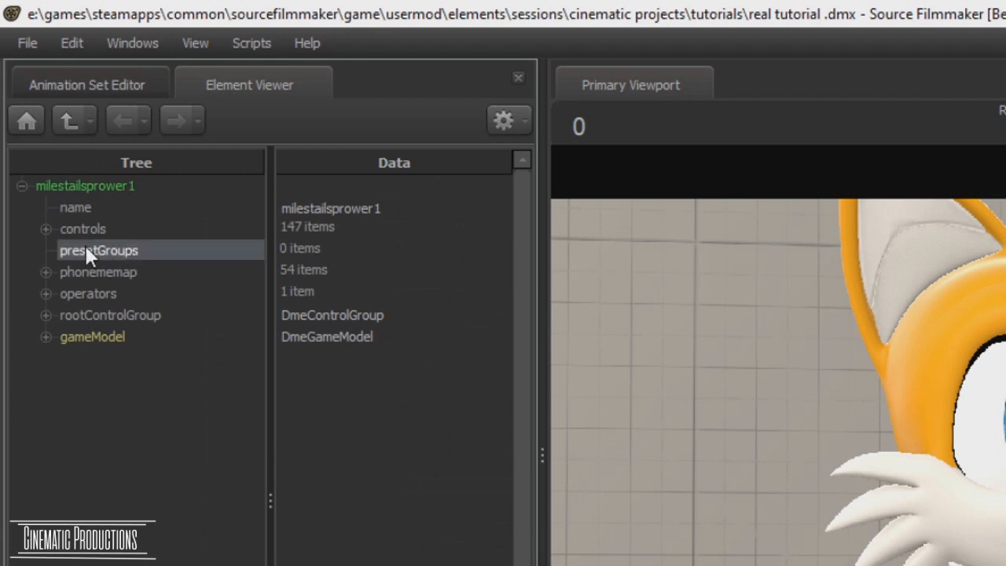
mouse_move(109, 267)
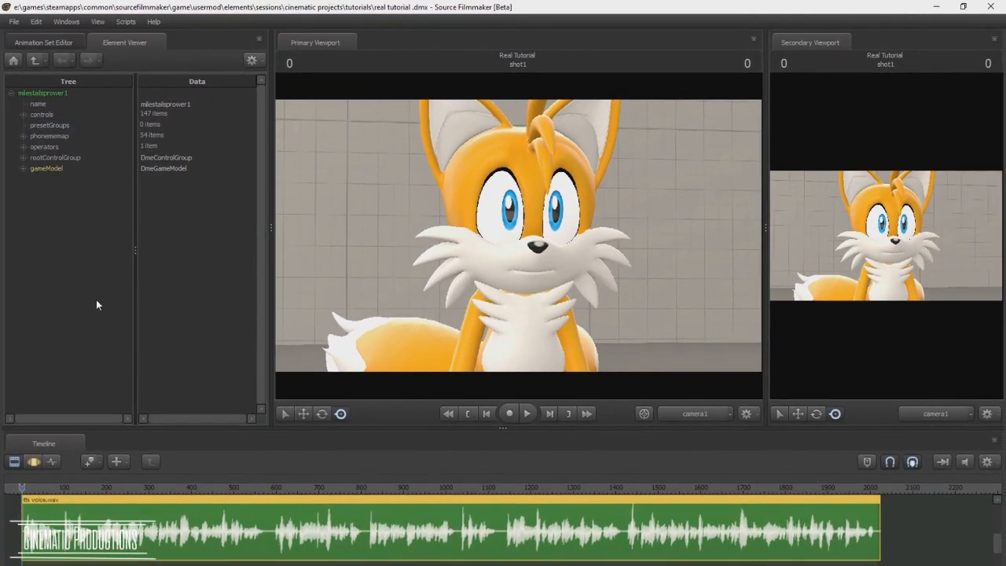
mouse_move(155, 335)
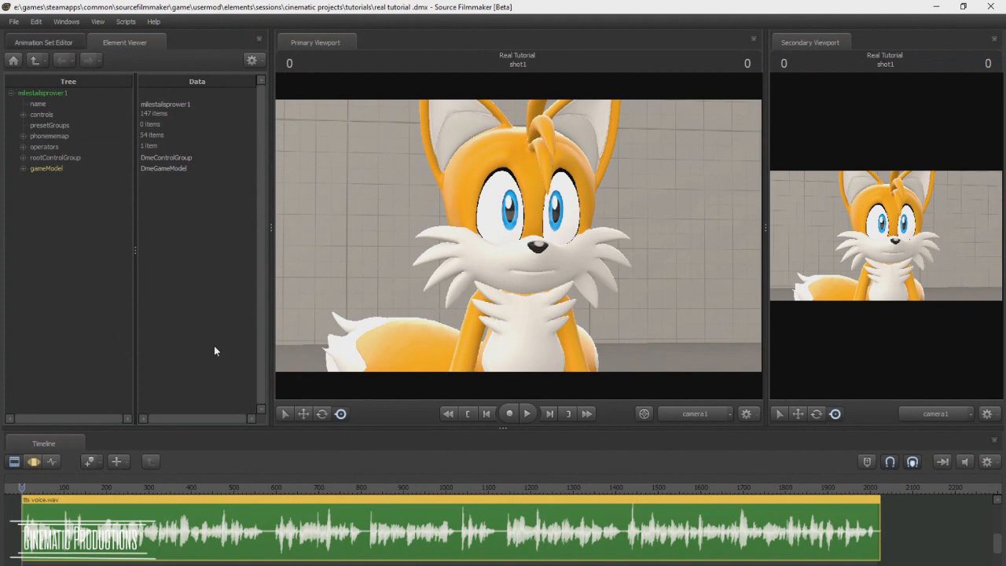
mouse_move(724, 467)
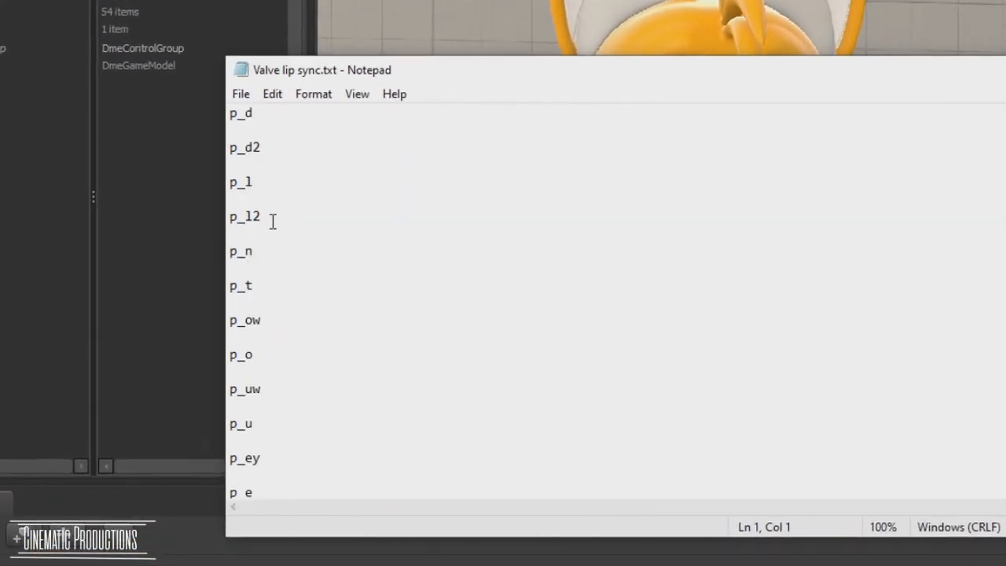
Scroll through the phoneme names from p_d to p_silence in Valve lip sync.txt.
scroll("down", 3)
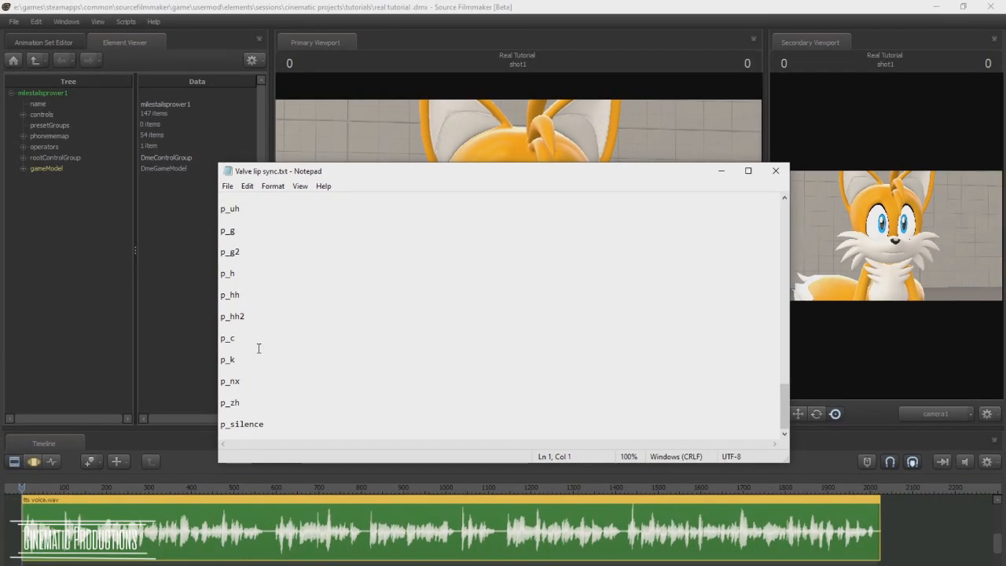
Expand Tails' control groups, select Lower Face, and put the timeline in Motion Editor mode.
left_click(775, 170)
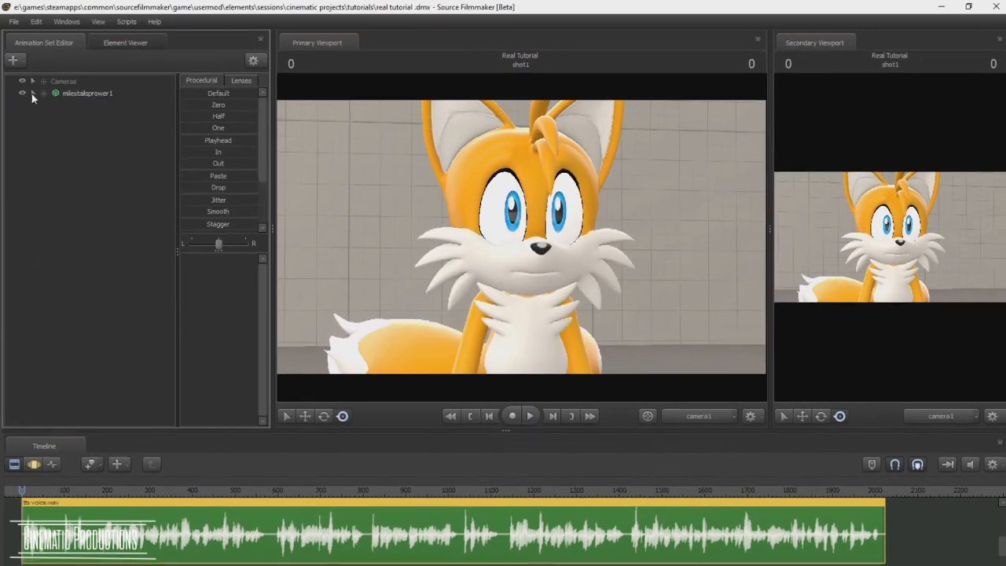
left_click(34, 93)
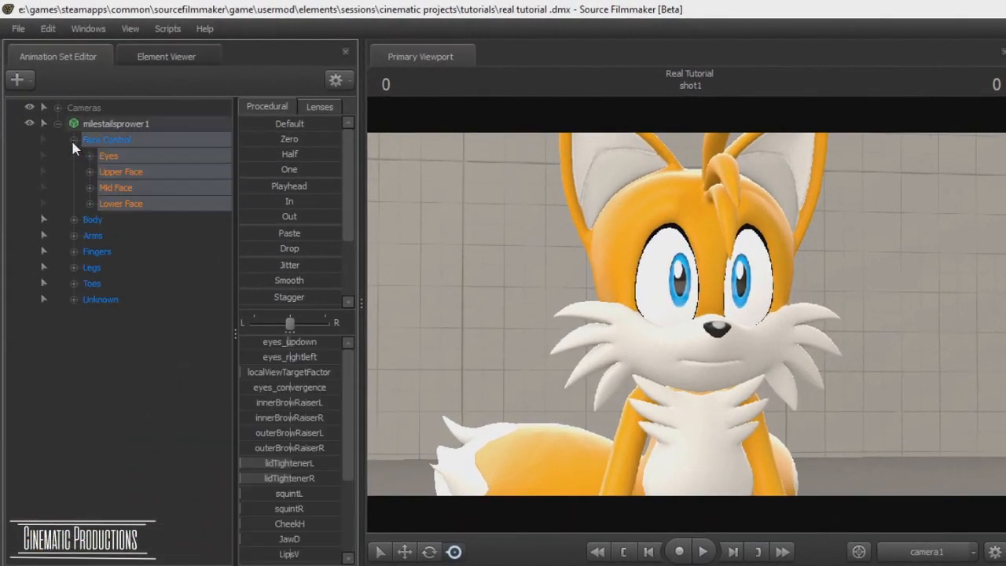
left_click(100, 299)
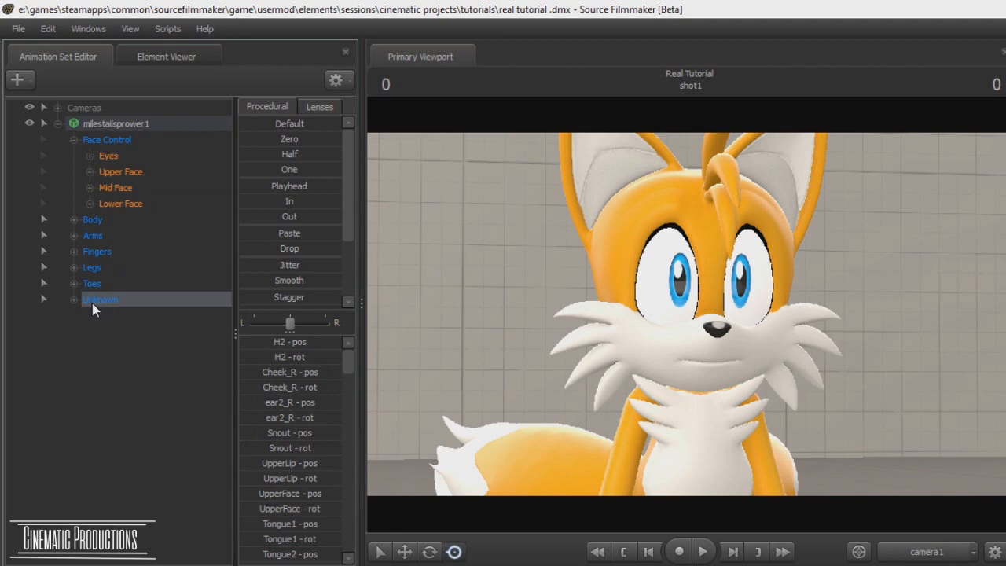
left_click(120, 204)
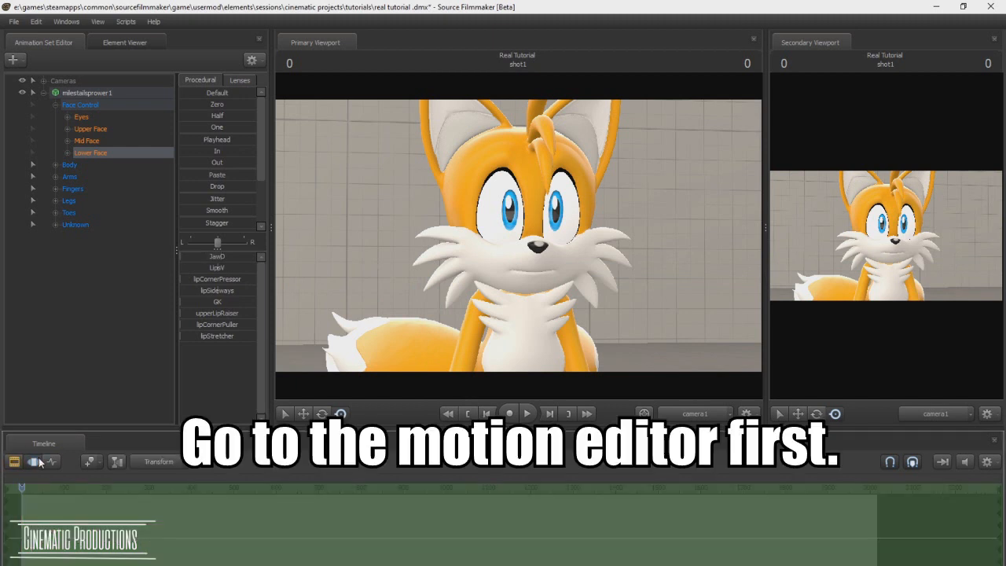
left_click(34, 462)
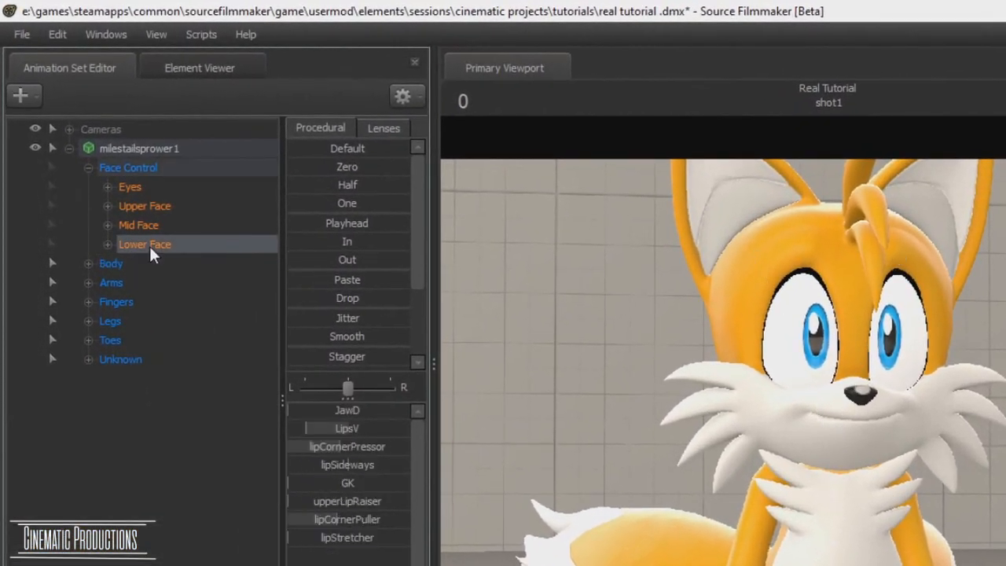
Create Lower Face presets per letter, such as 'p', in the preset group 'phoneme'.
right_click(145, 244)
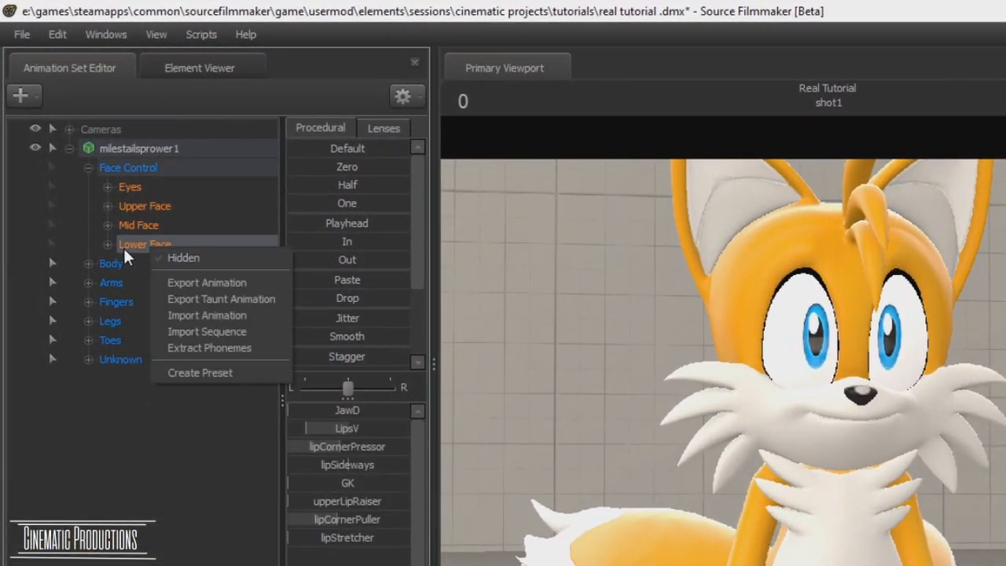
mouse_move(221, 331)
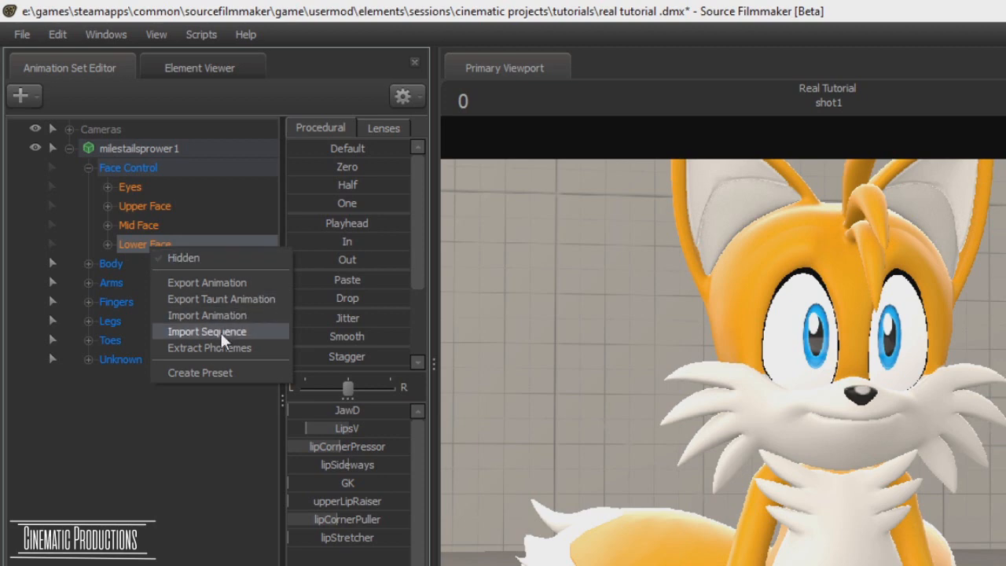
left_click(200, 372)
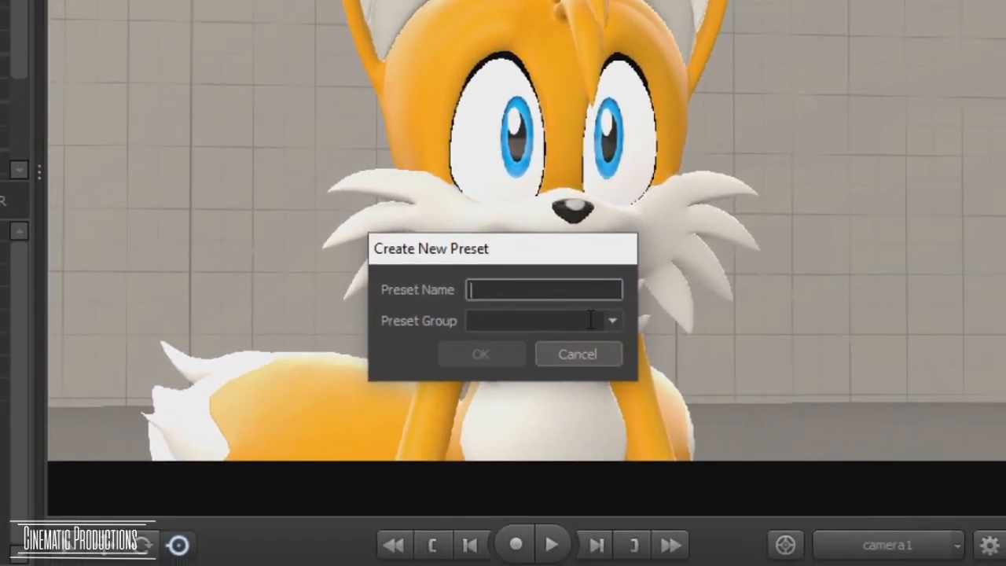
left_click(542, 321)
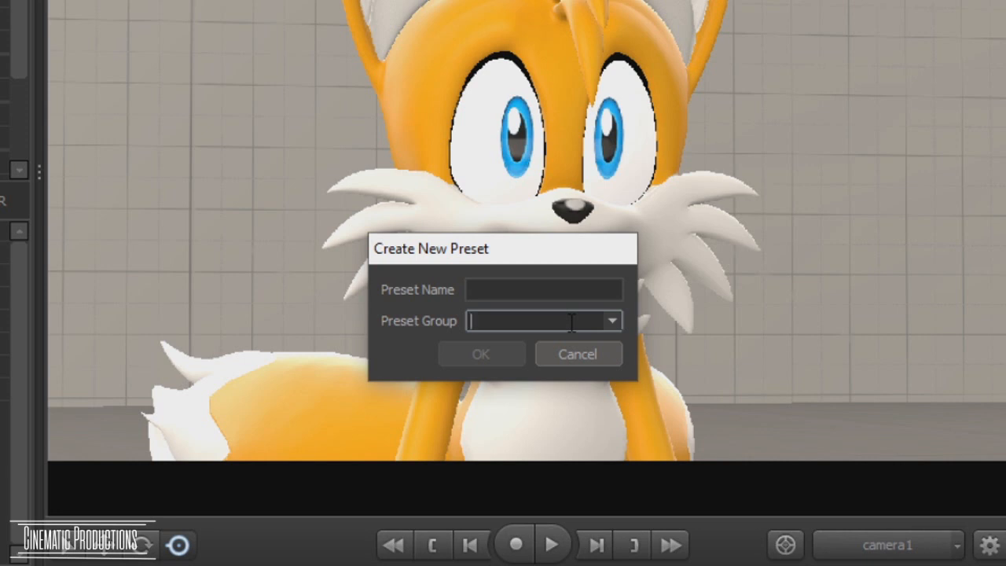
type("phoneme")
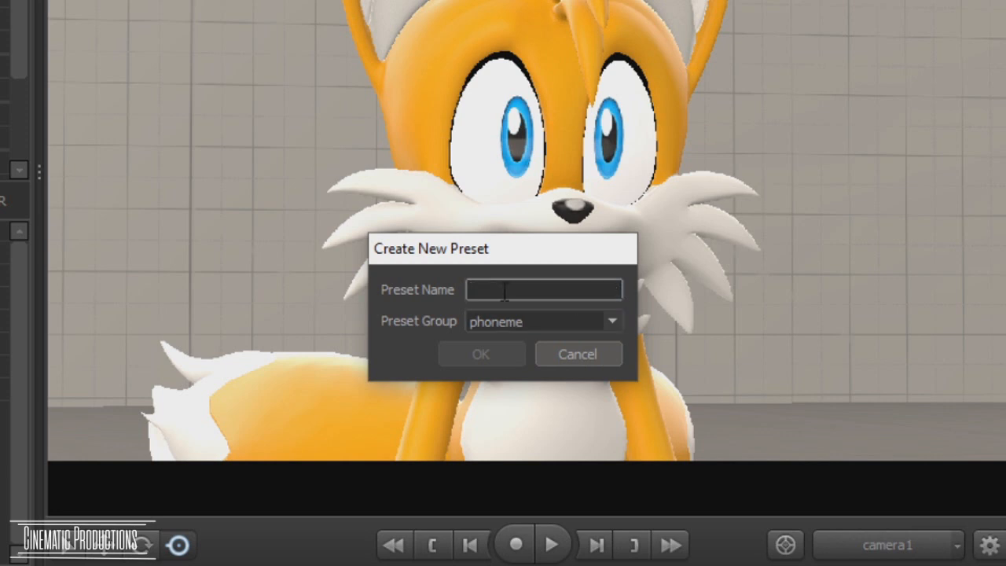
type("p")
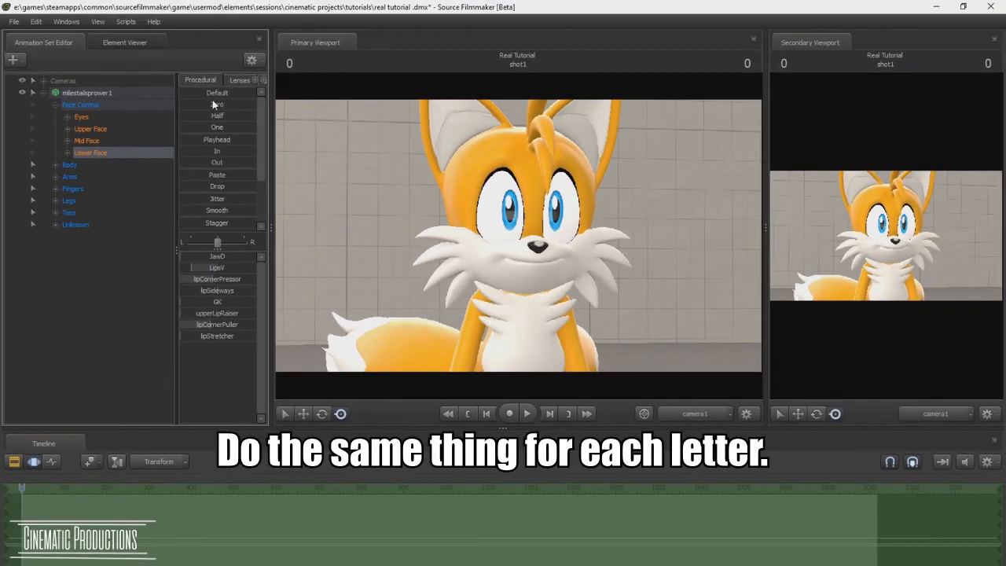
right_click(90, 152)
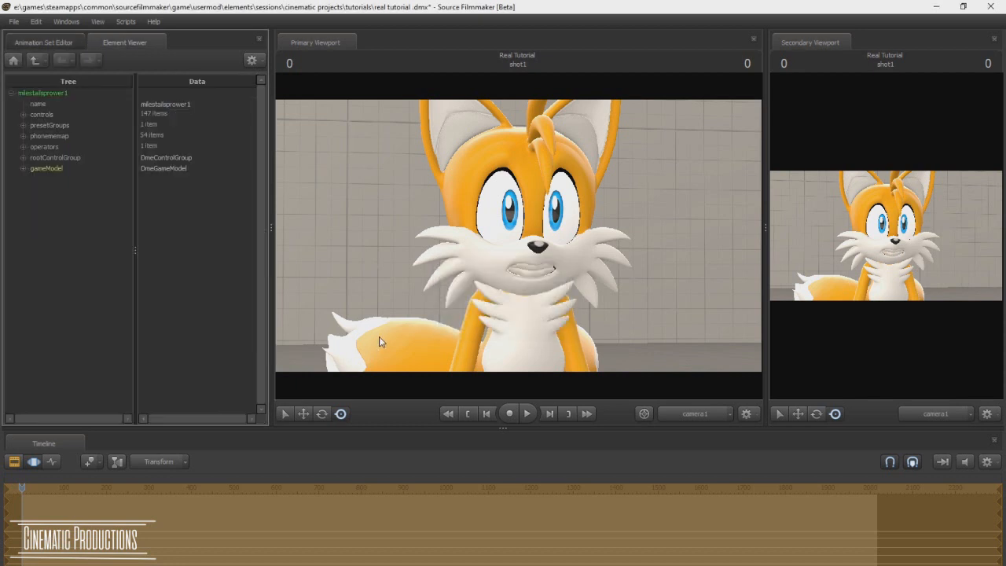
Expand presetGroups and bring up the export options for the phoneme group.
left_click(23, 125)
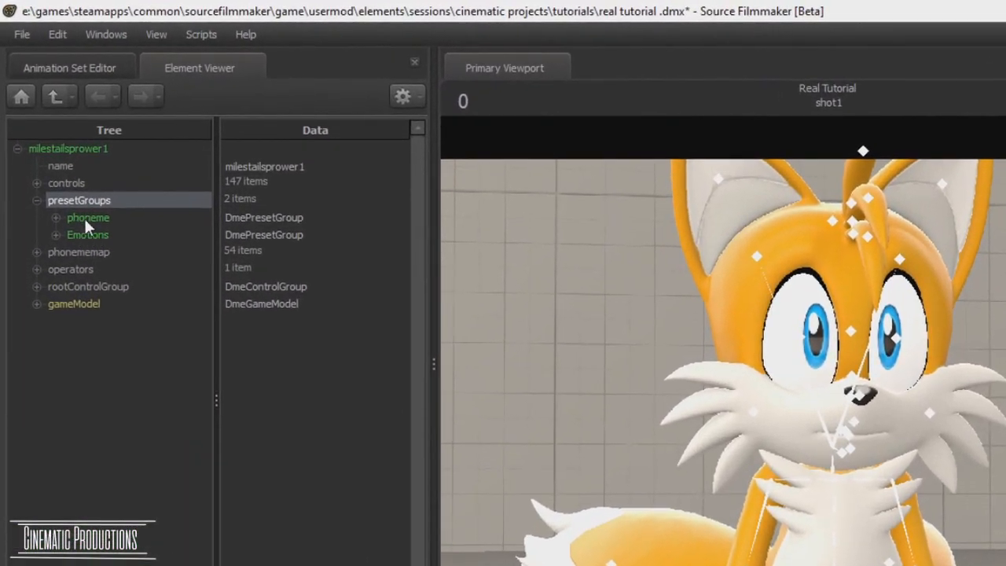
left_click(88, 217)
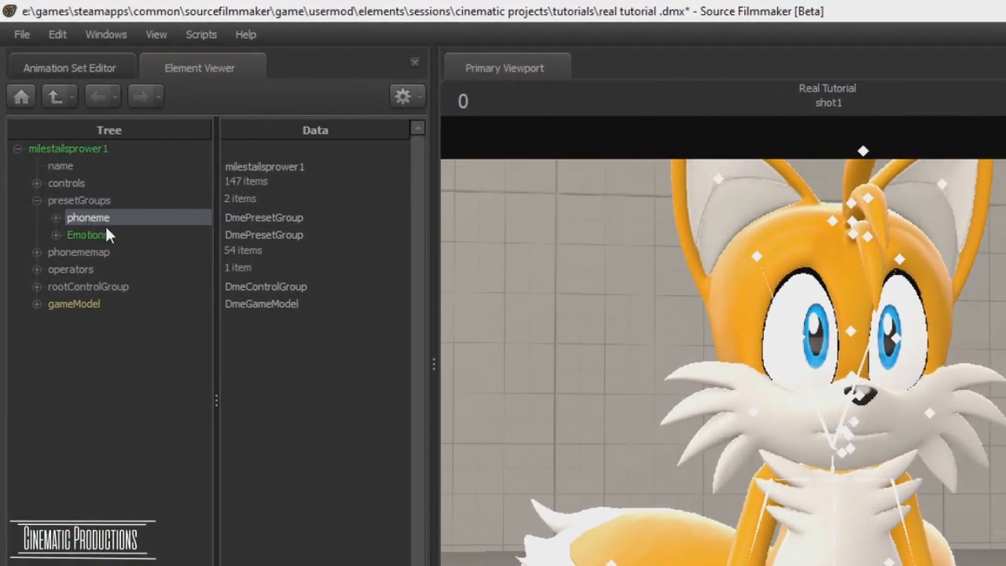
right_click(88, 218)
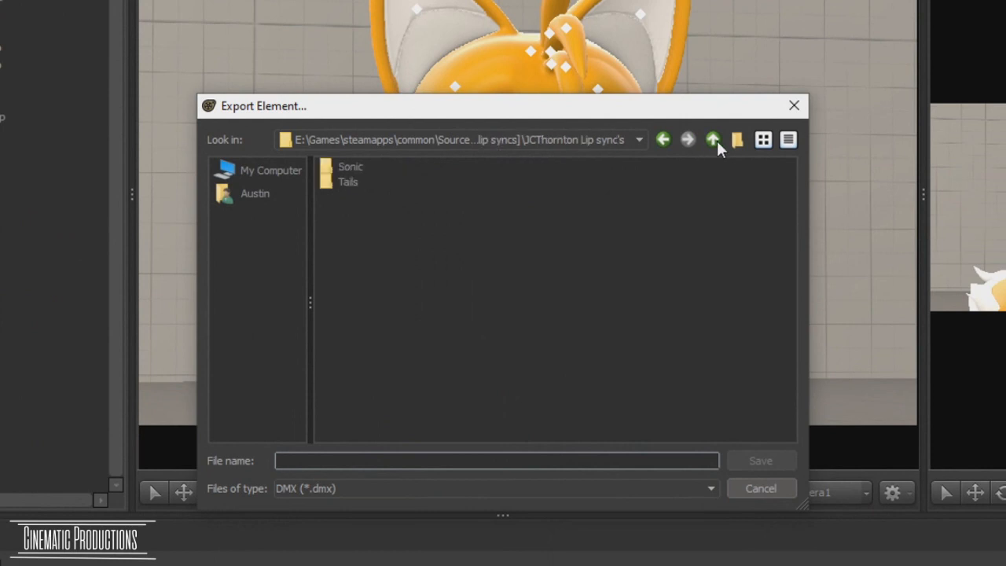
Save phoneme.dmx into usermod > Characters lip syncs > JCThornton Lip sync's > Tails.
left_click(712, 139)
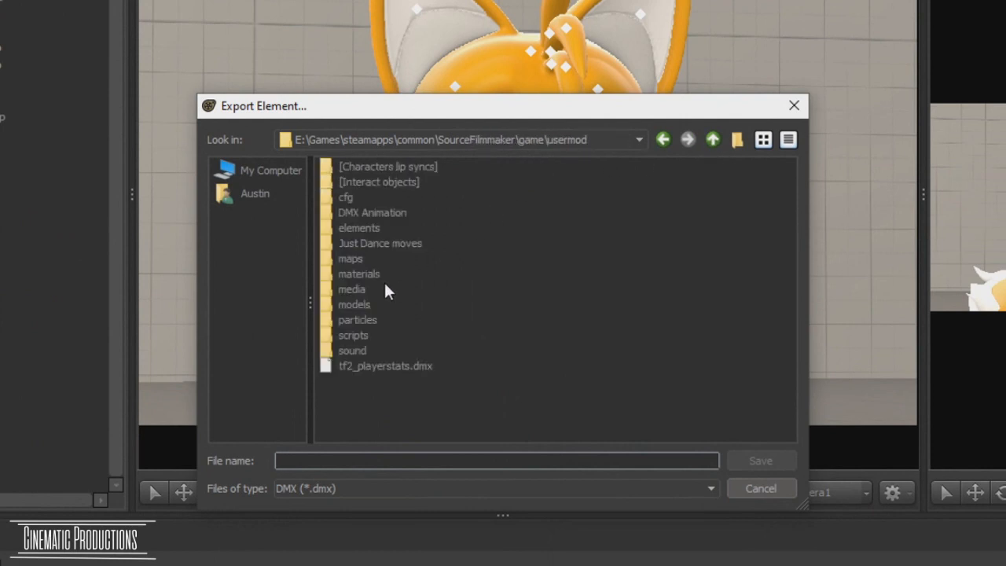
left_click(387, 166)
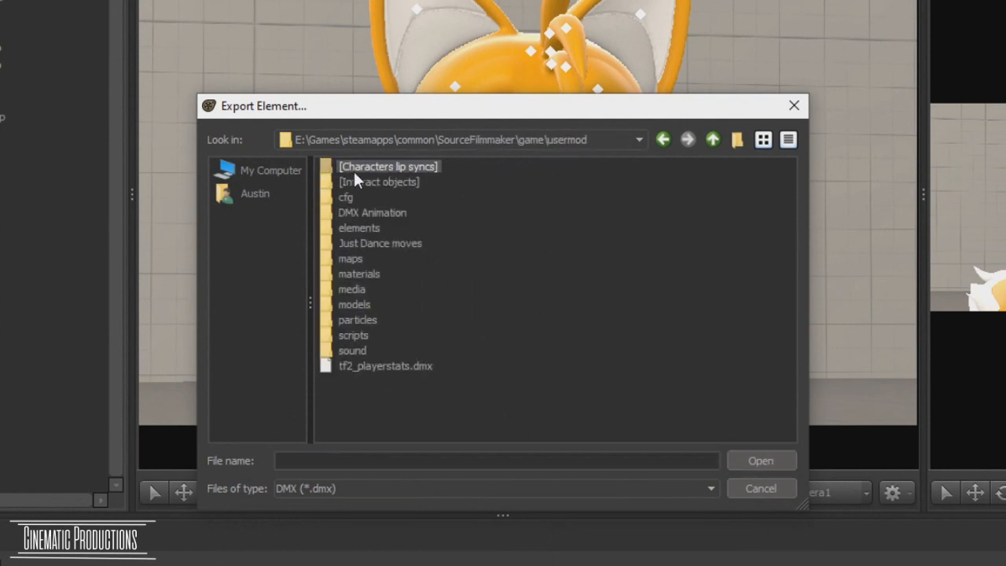
mouse_move(384, 180)
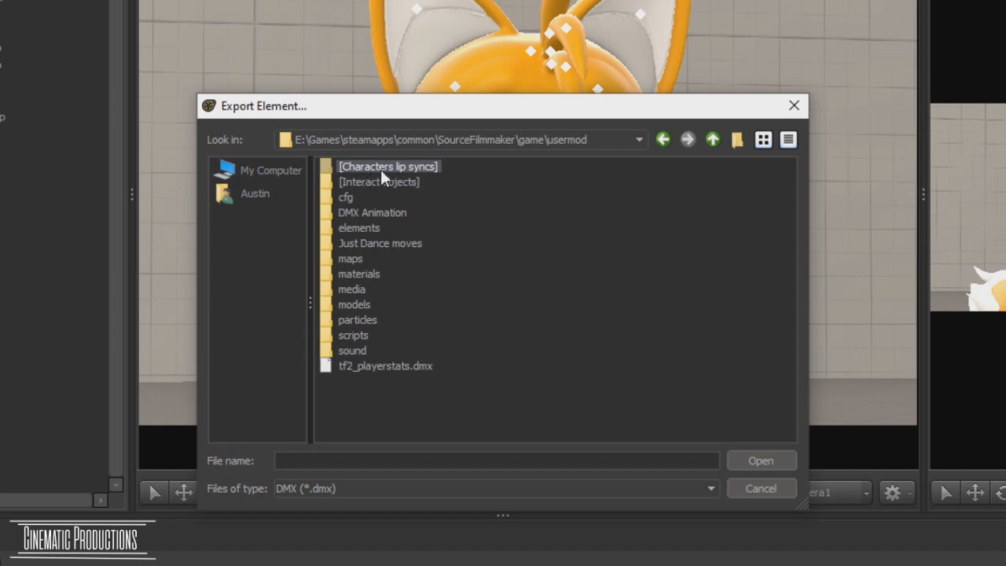
double_click(387, 166)
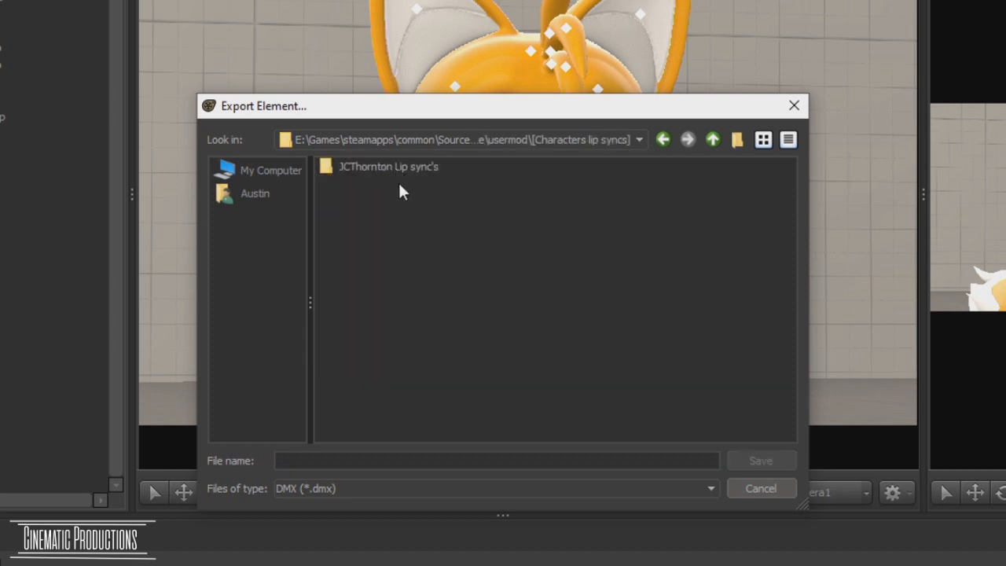
left_click(387, 166)
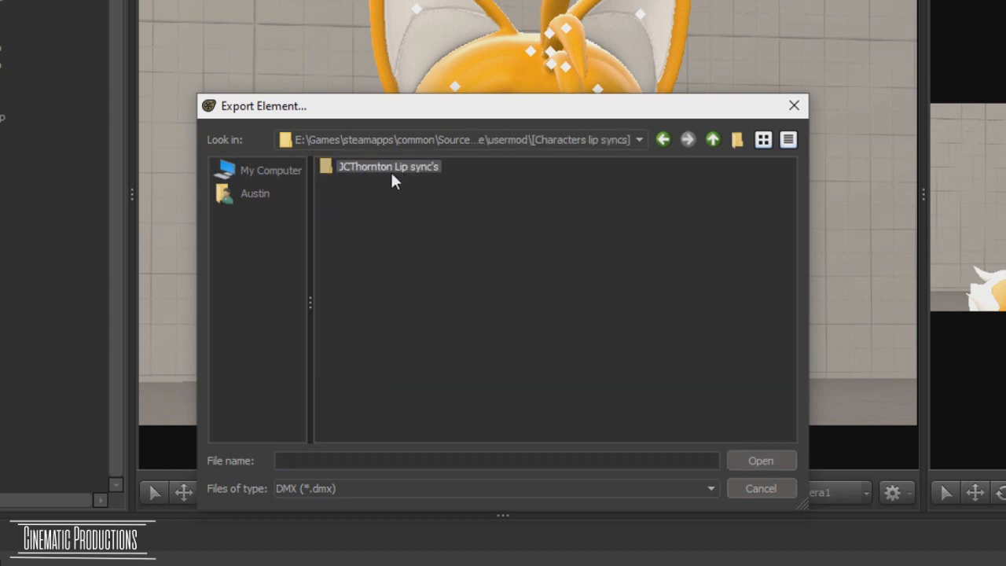
double_click(387, 166)
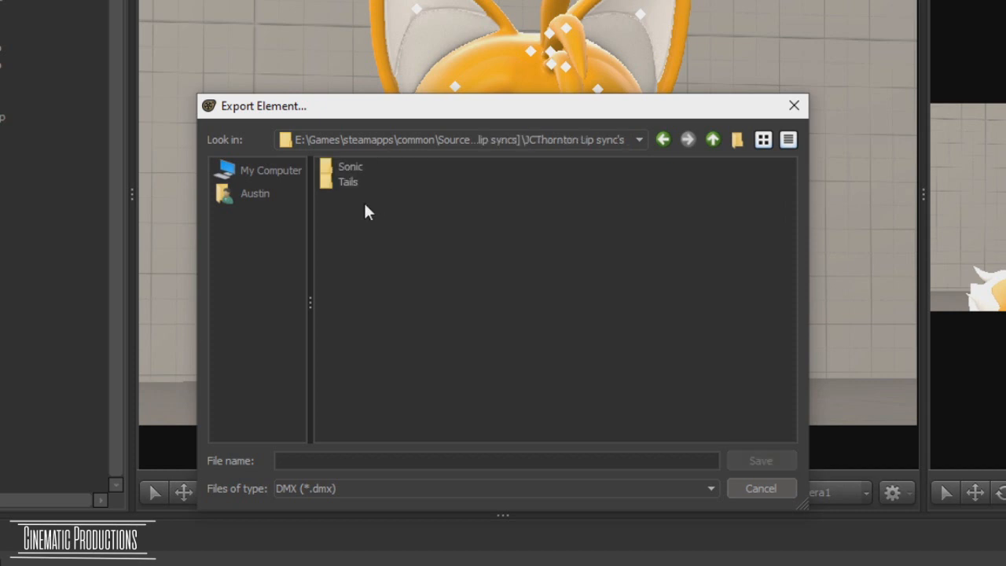
left_click(349, 166)
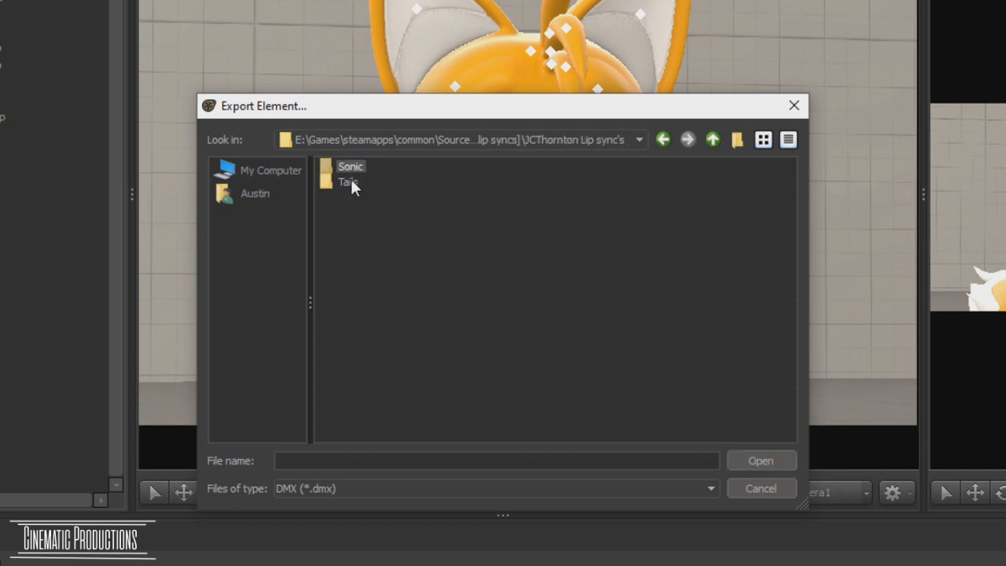
double_click(346, 182)
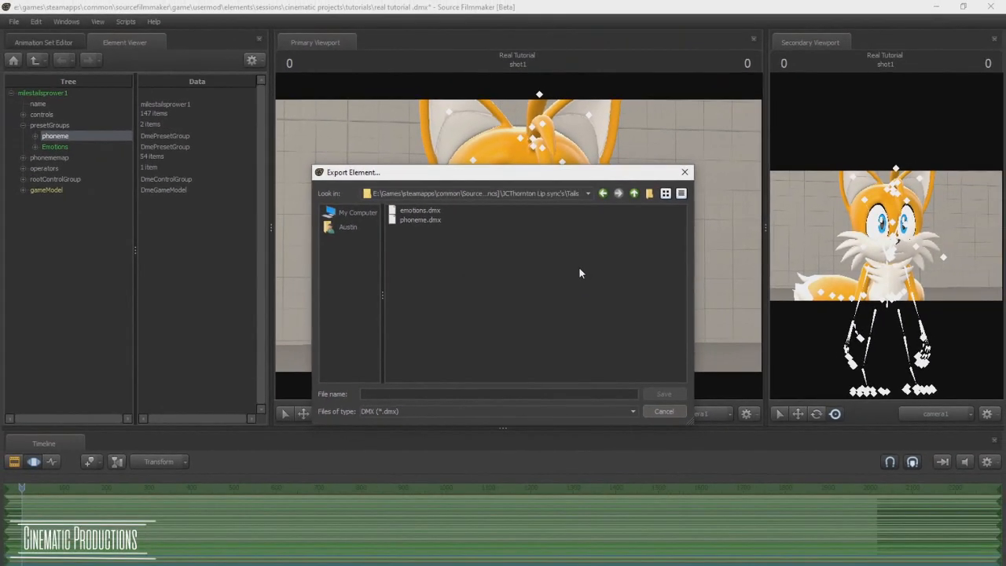
mouse_move(601, 259)
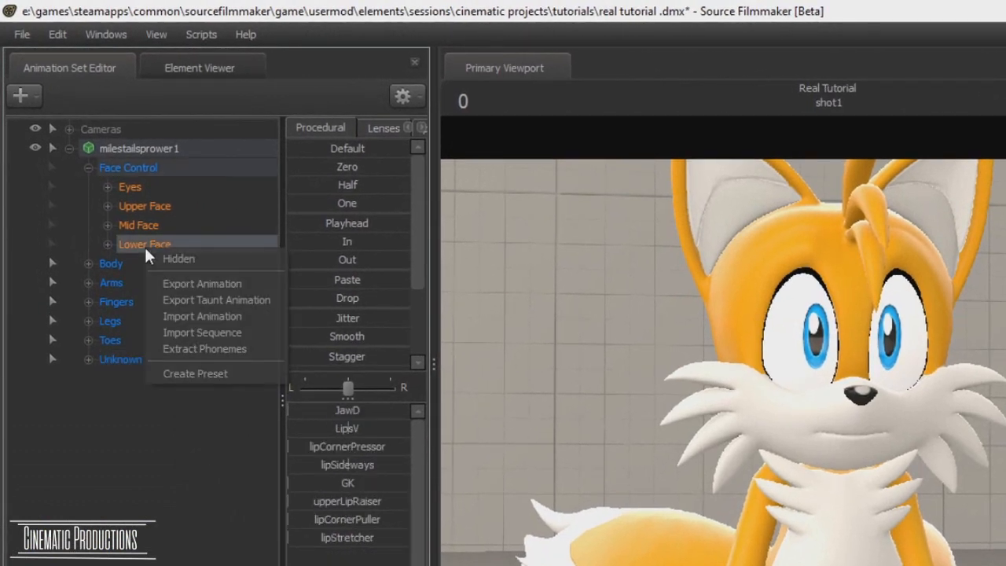
mouse_move(208, 348)
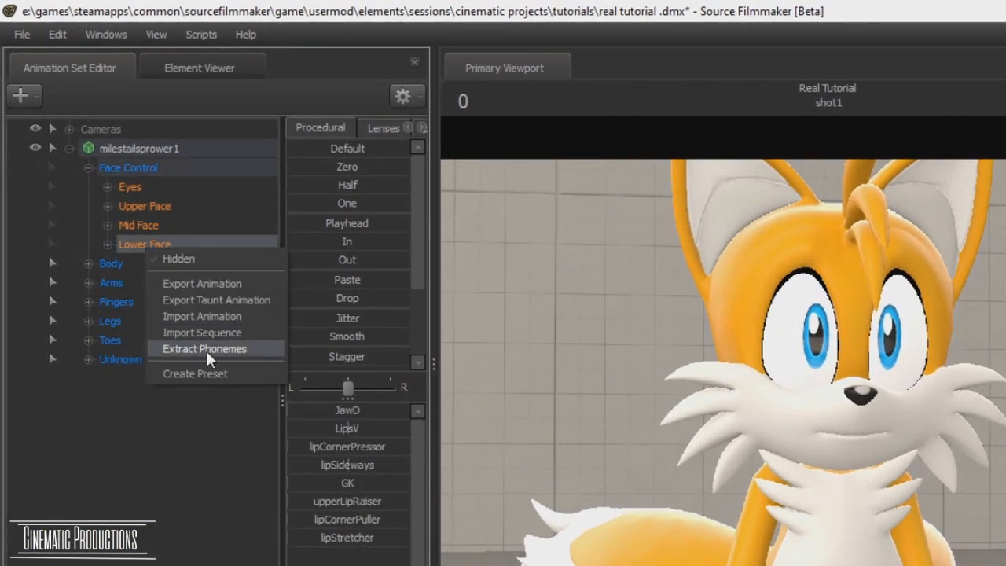
Extract phonemes for Tails' Lower Face from the tts voice.wav clip.
left_click(205, 348)
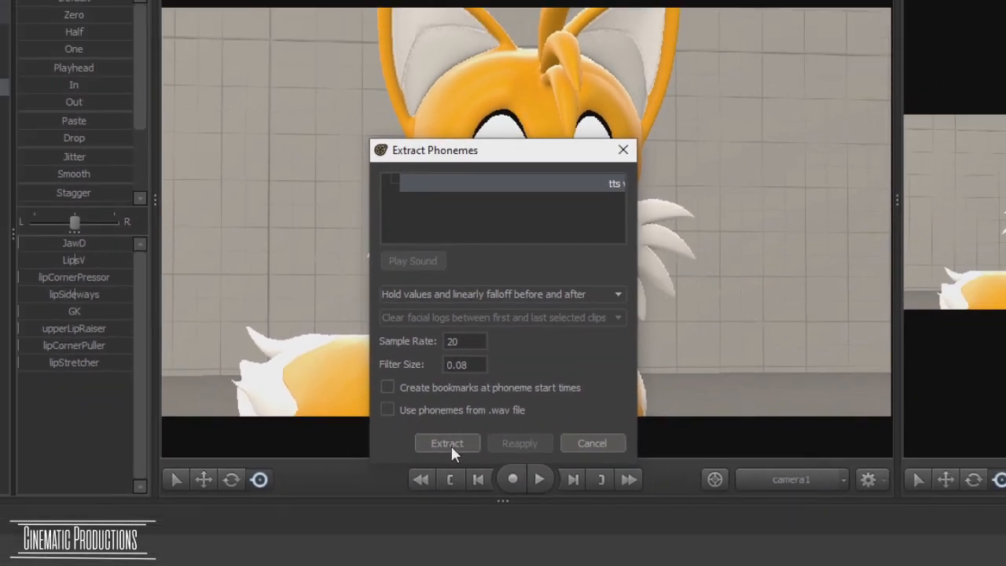
left_click(447, 442)
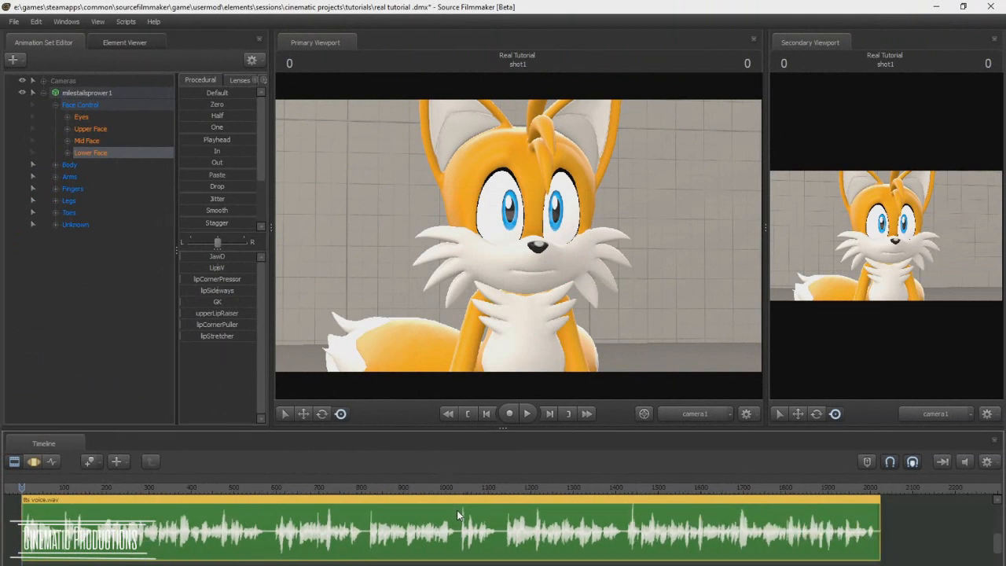
mouse_move(458, 514)
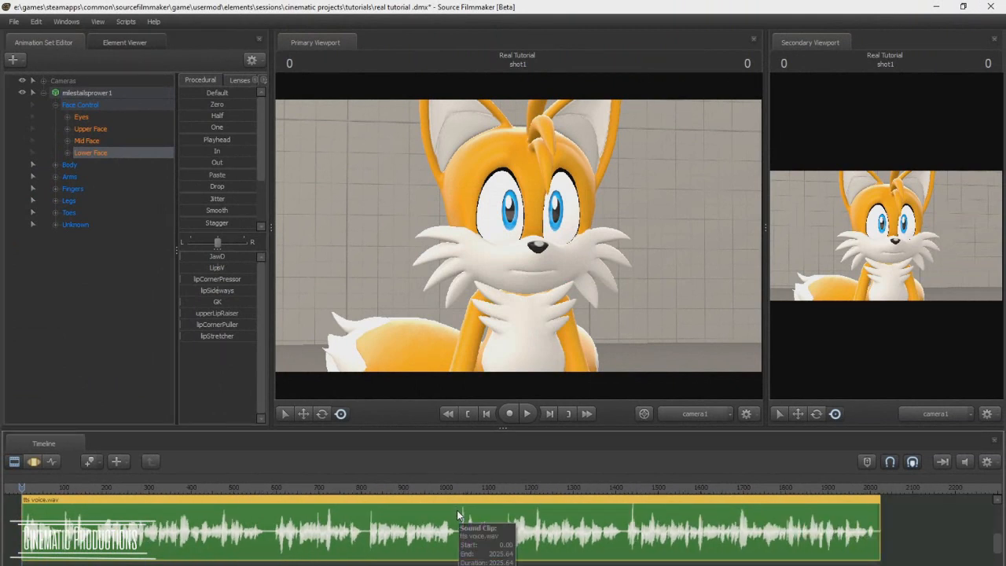
Select the tts voice sound clip on the timeline.
left_click(527, 413)
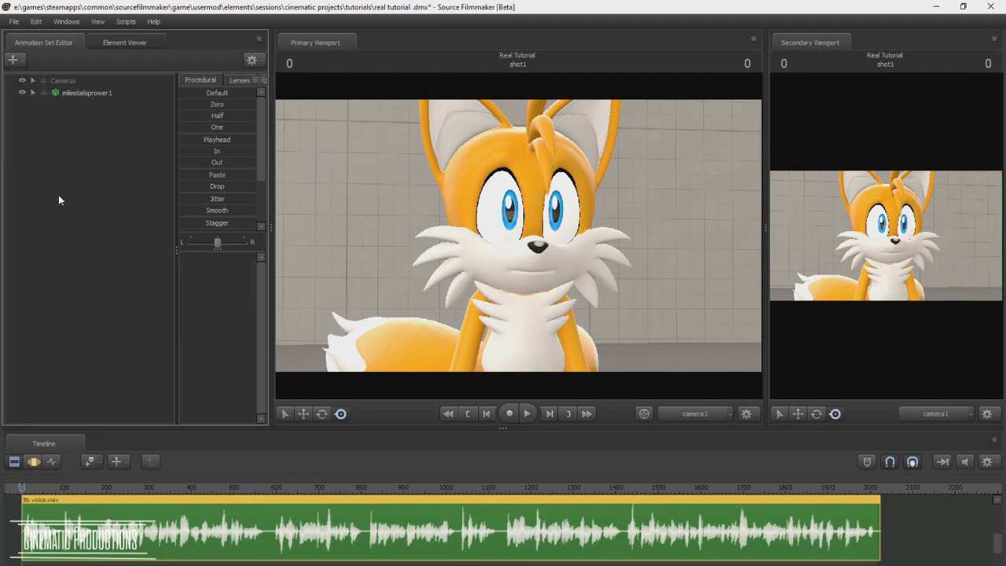
mouse_move(76, 209)
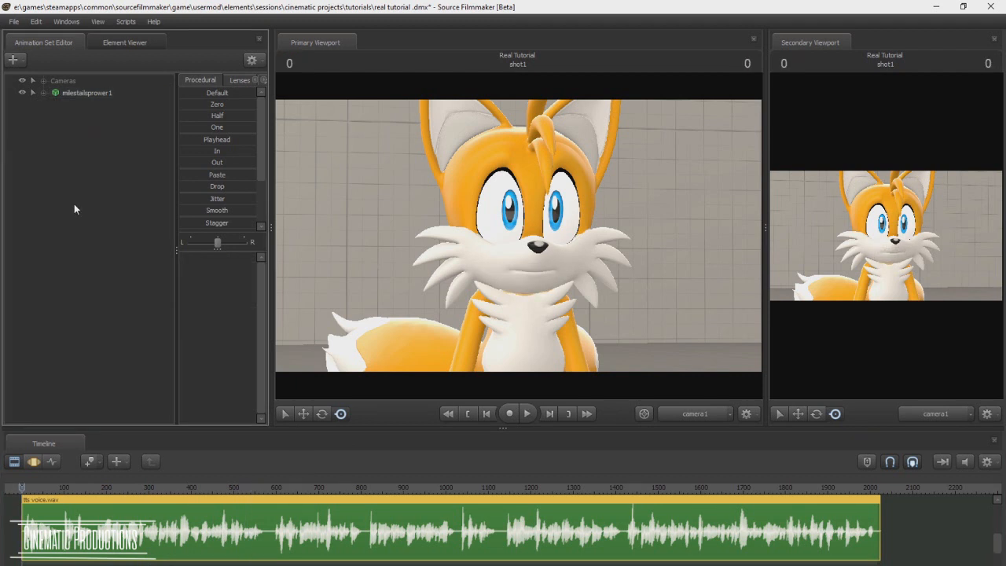